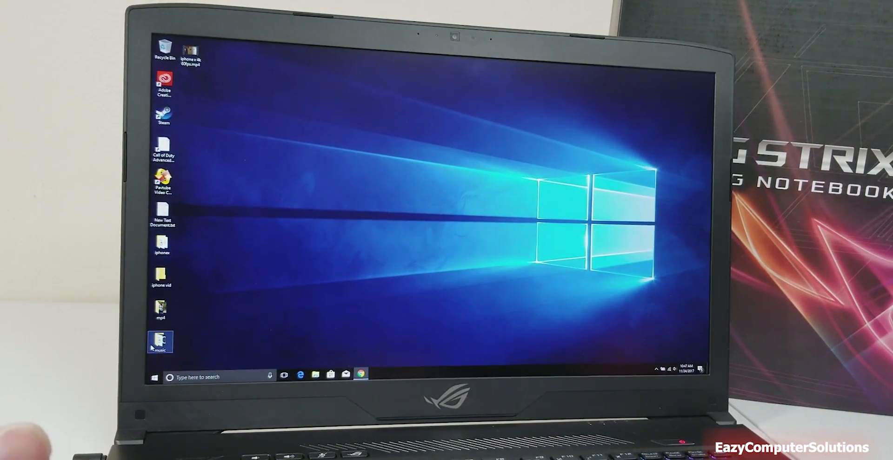
# - Launch Adobe Premiere Pro from its desktop shortcut to reach the start screen
pyautogui.click(155, 377)
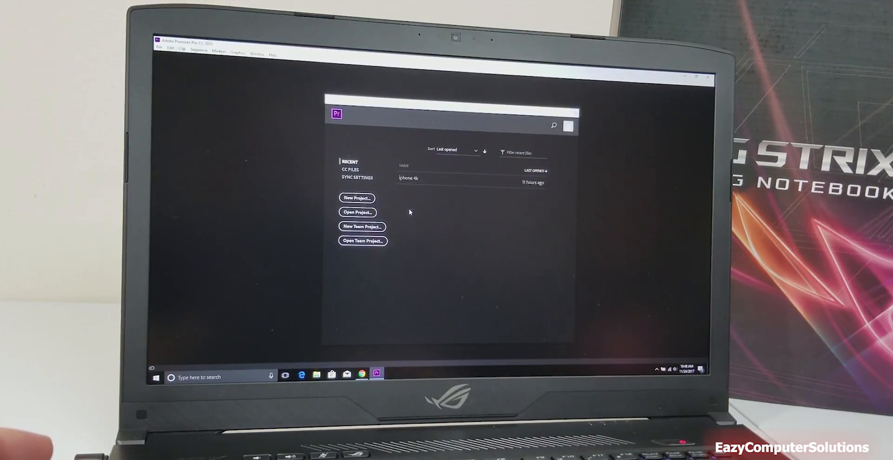
# - Open the recent 'iphone 4k' project and load its edited sequence
pyautogui.doubleClick(407, 178)
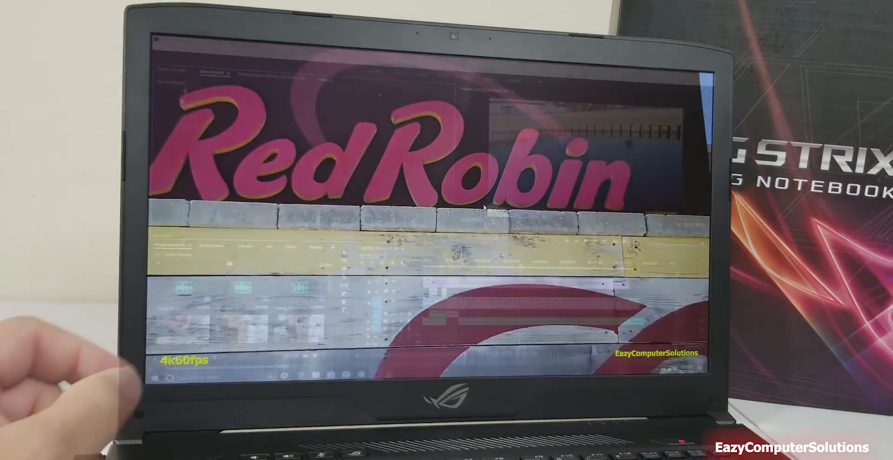
pyautogui.click(170, 46)
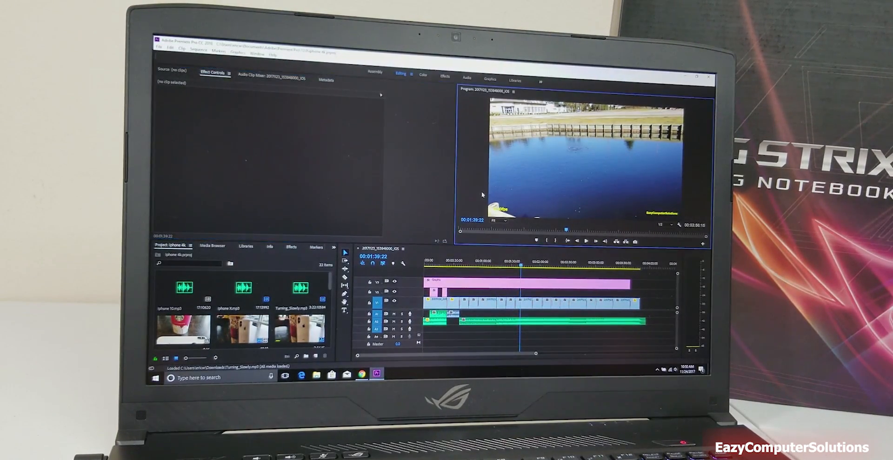
pyautogui.click(160, 47)
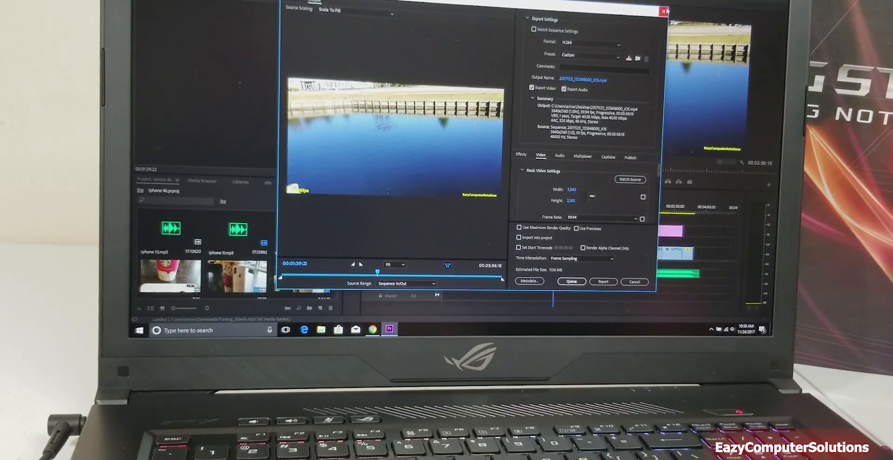
pyautogui.click(664, 10)
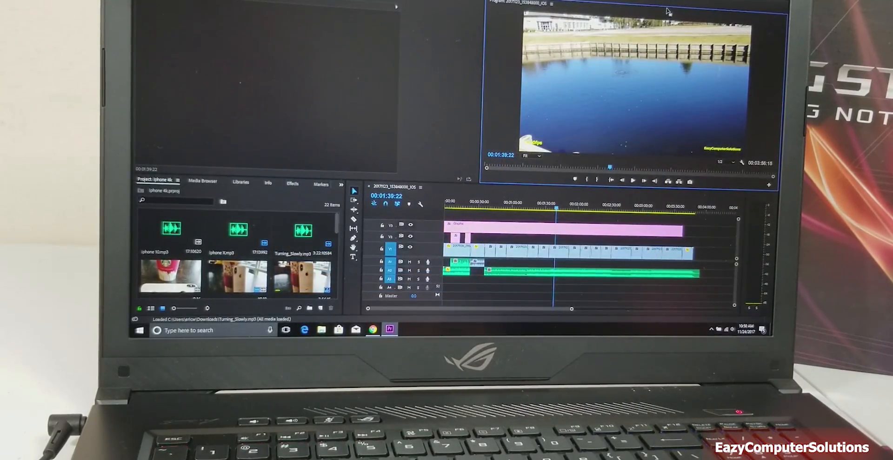